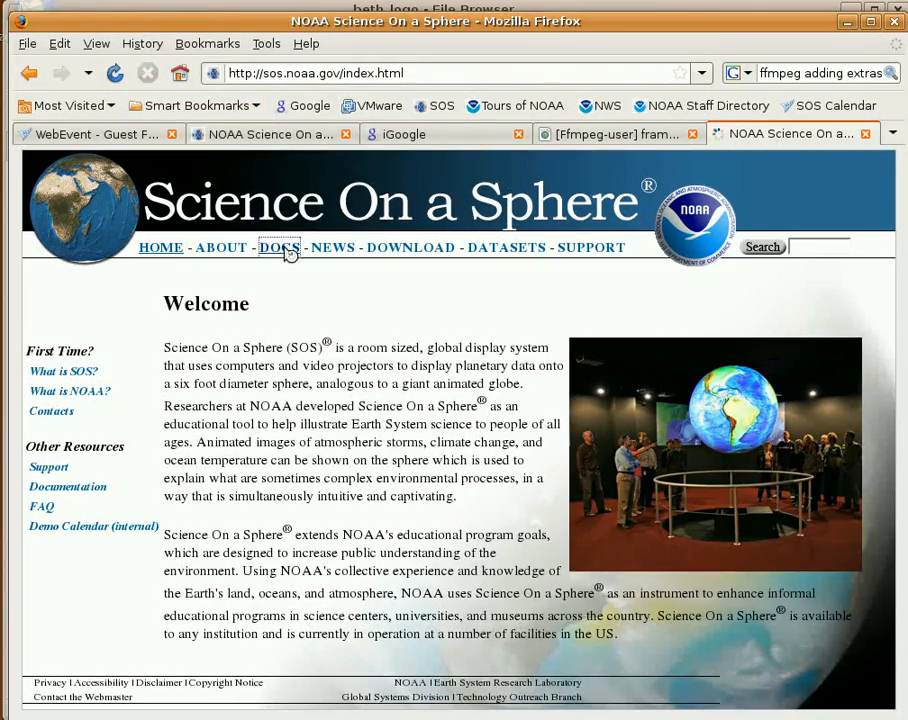
- Open the SOS Sites 'Play List Format - Version 3.1.x' documentation from the DOCS section
left_click(280, 247)
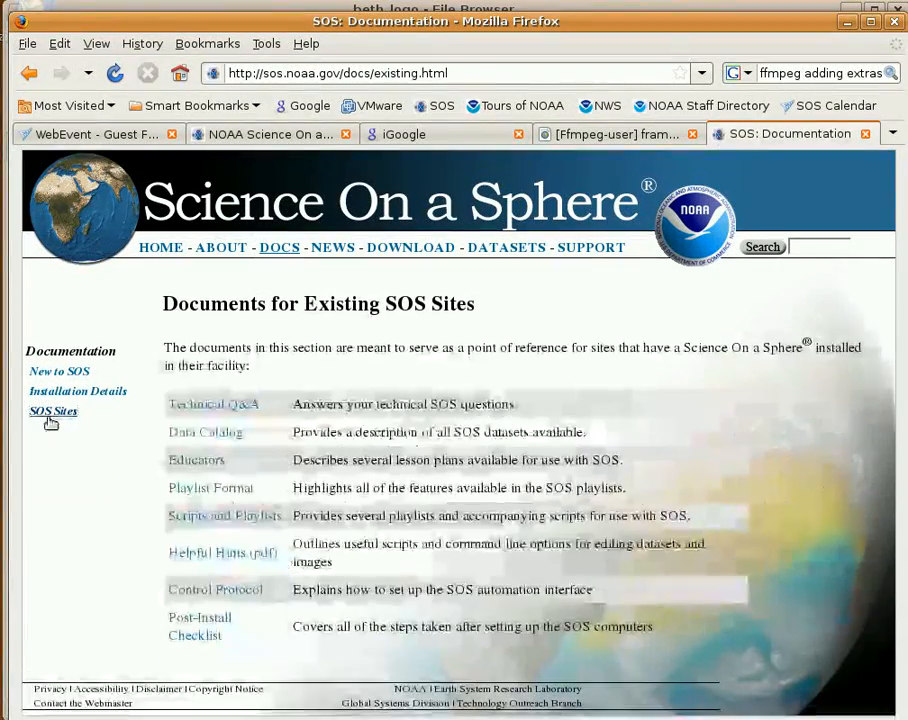
left_click(210, 487)
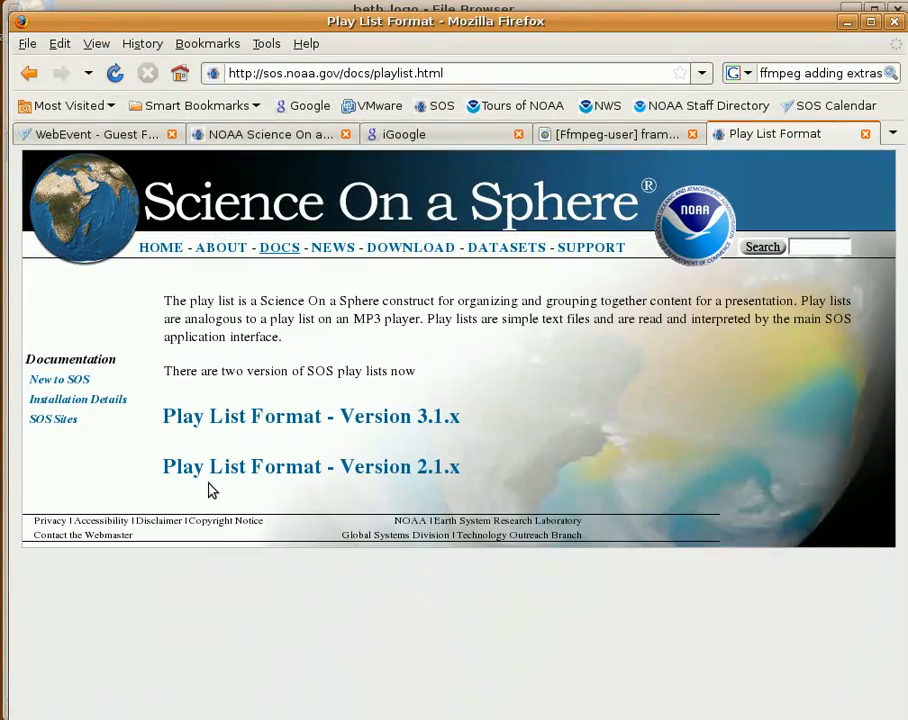
mouse_move(558, 454)
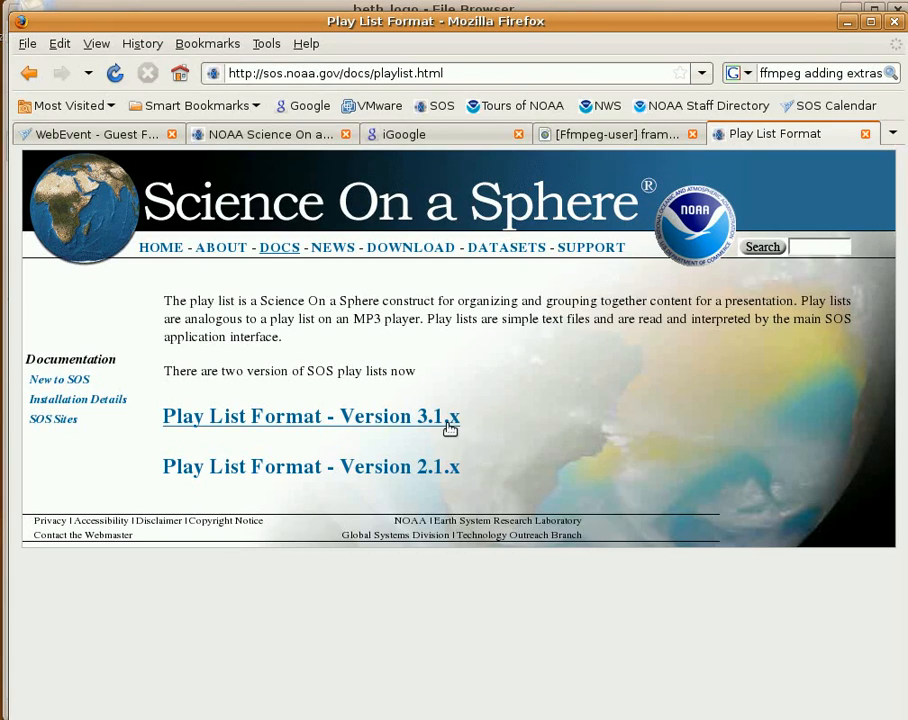
mouse_move(242, 424)
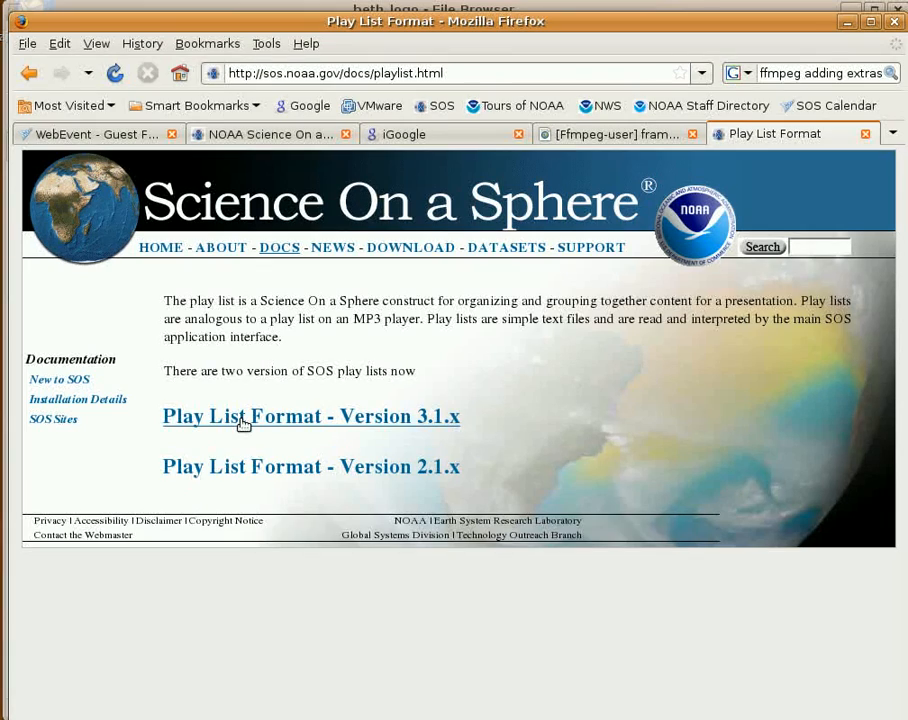
left_click(311, 416)
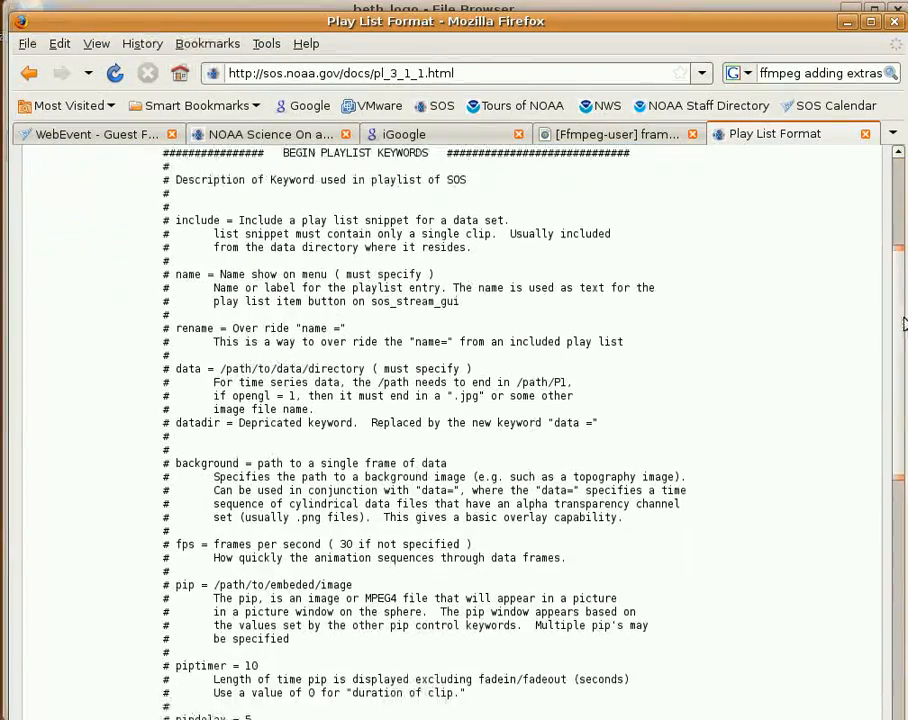
- Review the pip keyword descriptions, then open beth_logo's playlist.sos in gedit
scroll("down", 3)
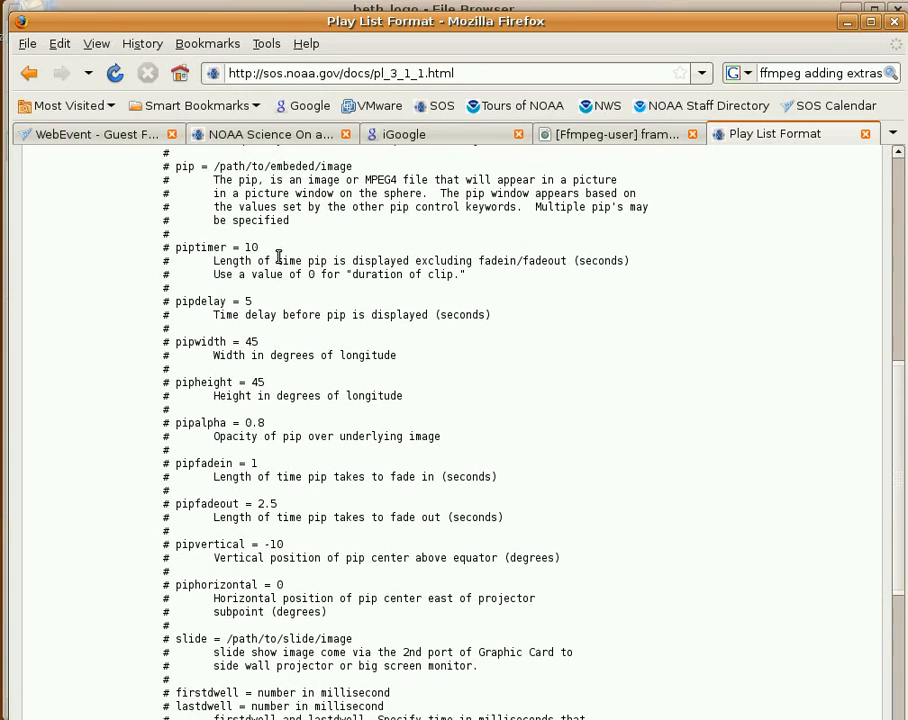
mouse_move(275, 383)
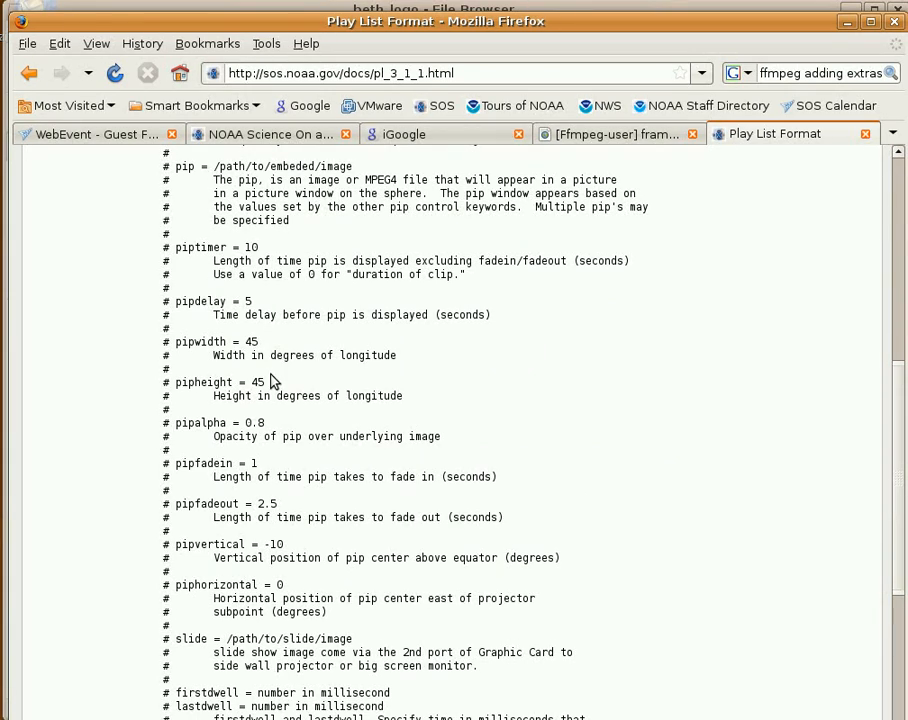
mouse_move(675, 588)
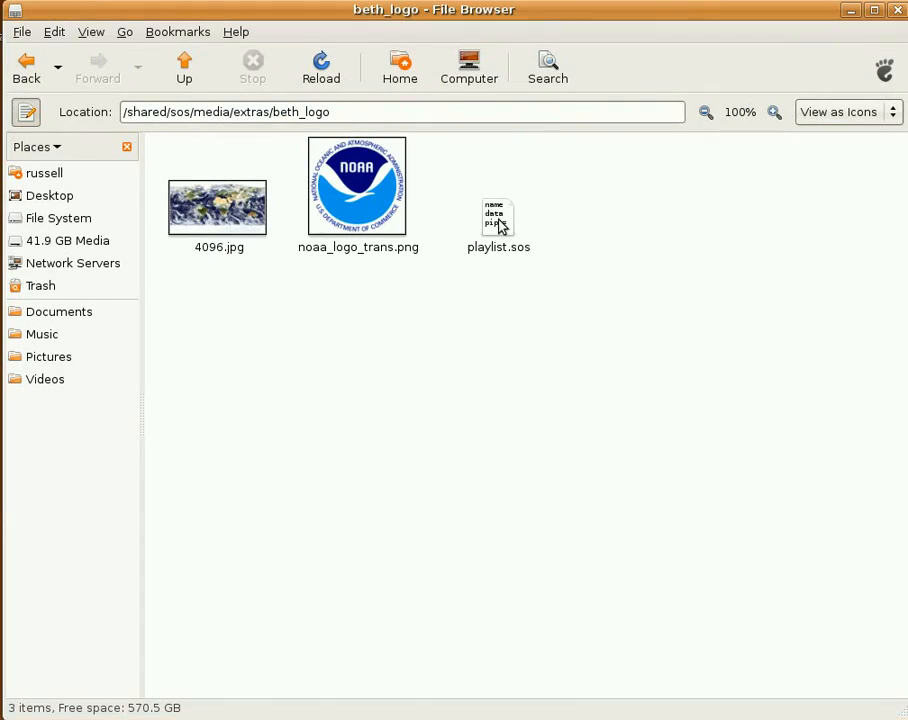
double_click(498, 220)
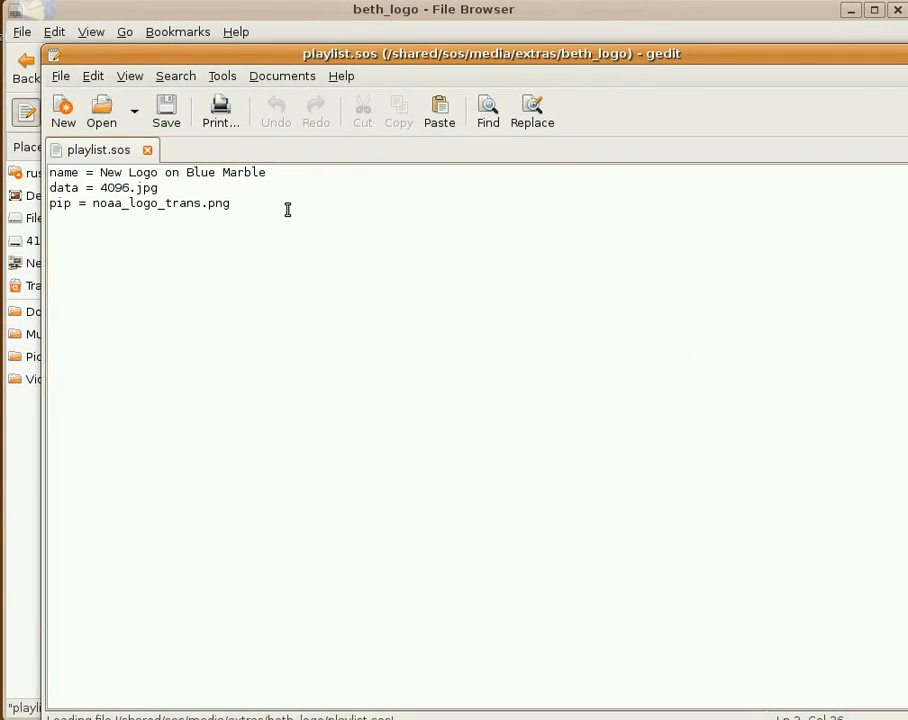
- Add 'pipdelay = 10' and 'pipalpha = .5' lines after the pip line and save
key("Return")
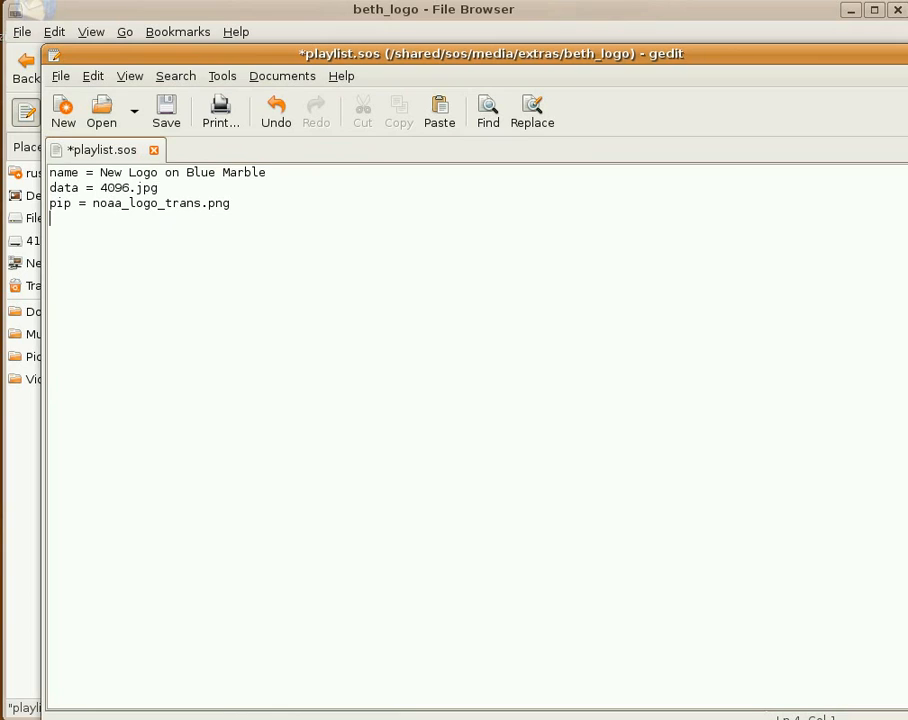
type("pipdelay")
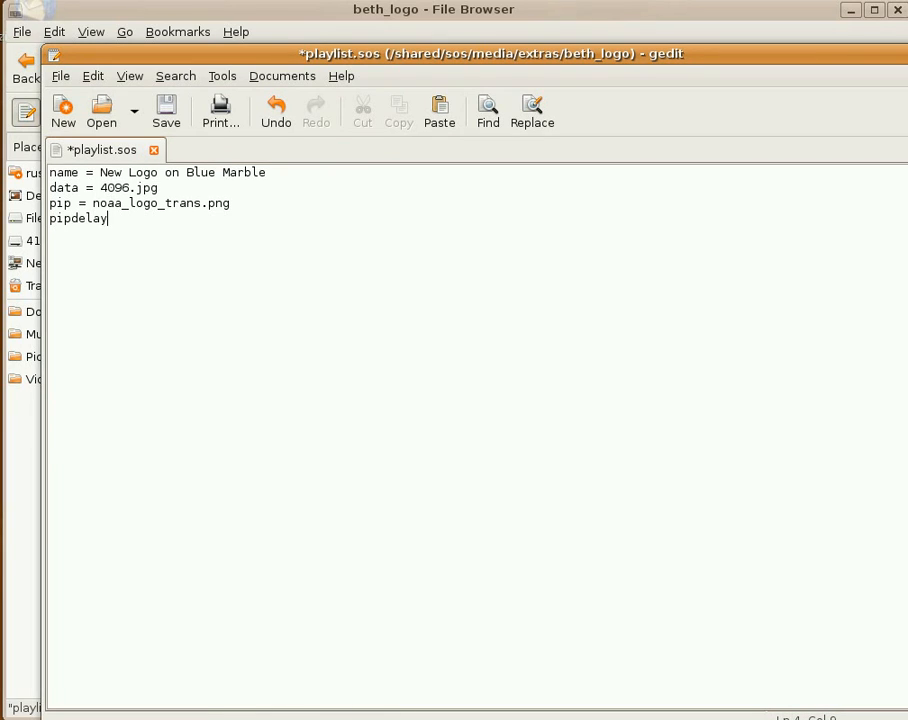
type("=")
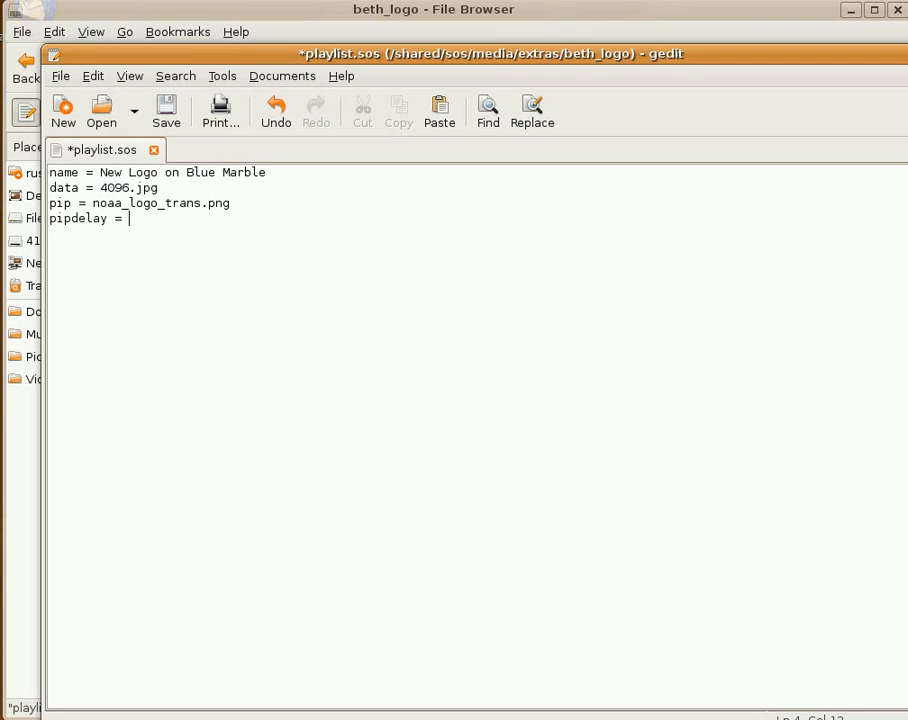
type("10")
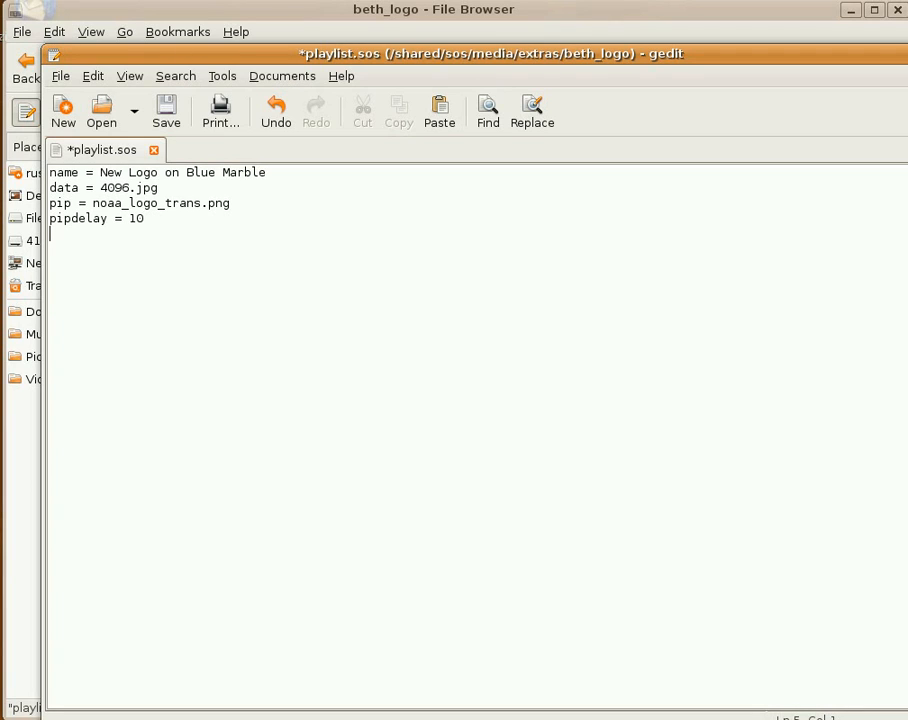
type("pipalb")
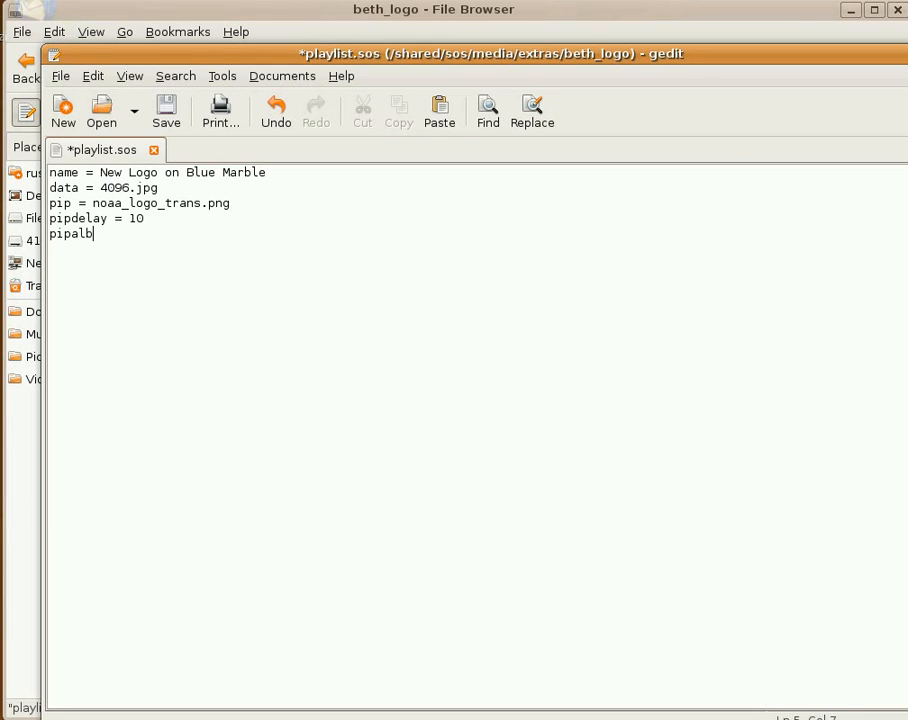
type("pha =")
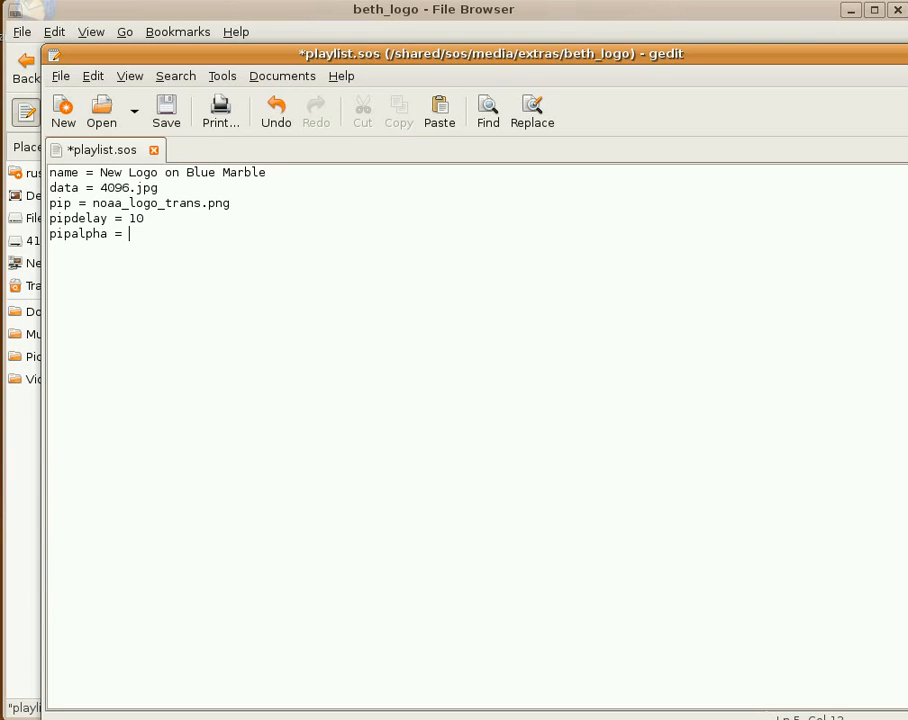
type(".5")
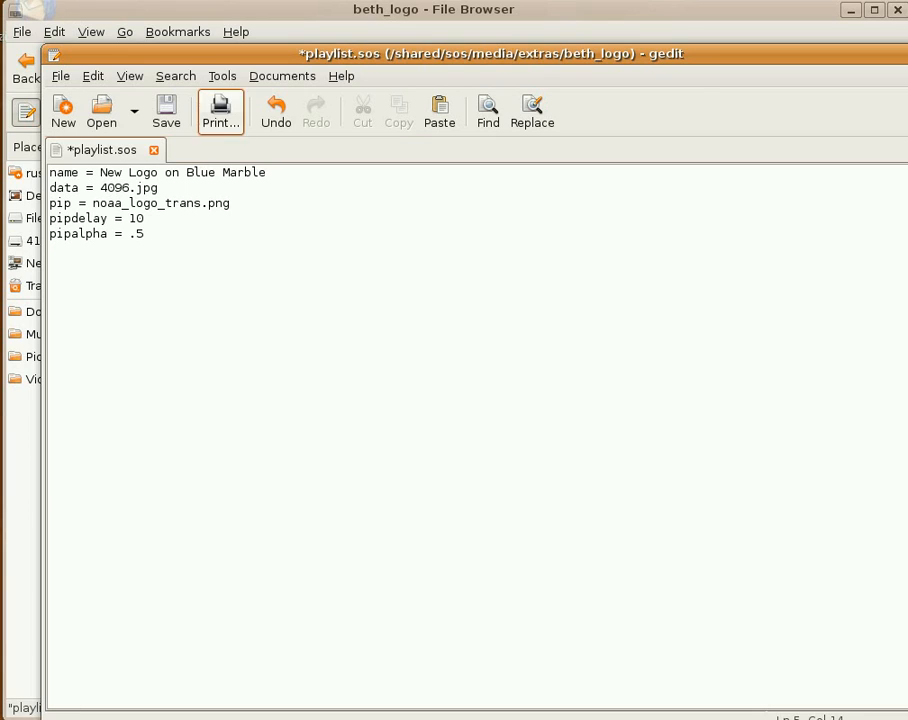
left_click(166, 110)
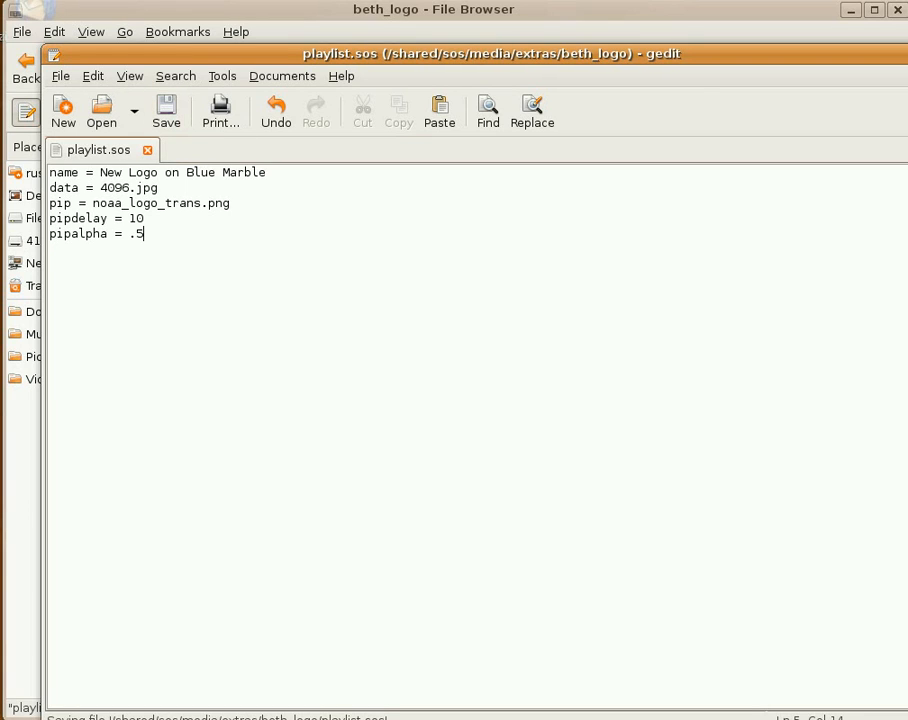
mouse_move(530, 604)
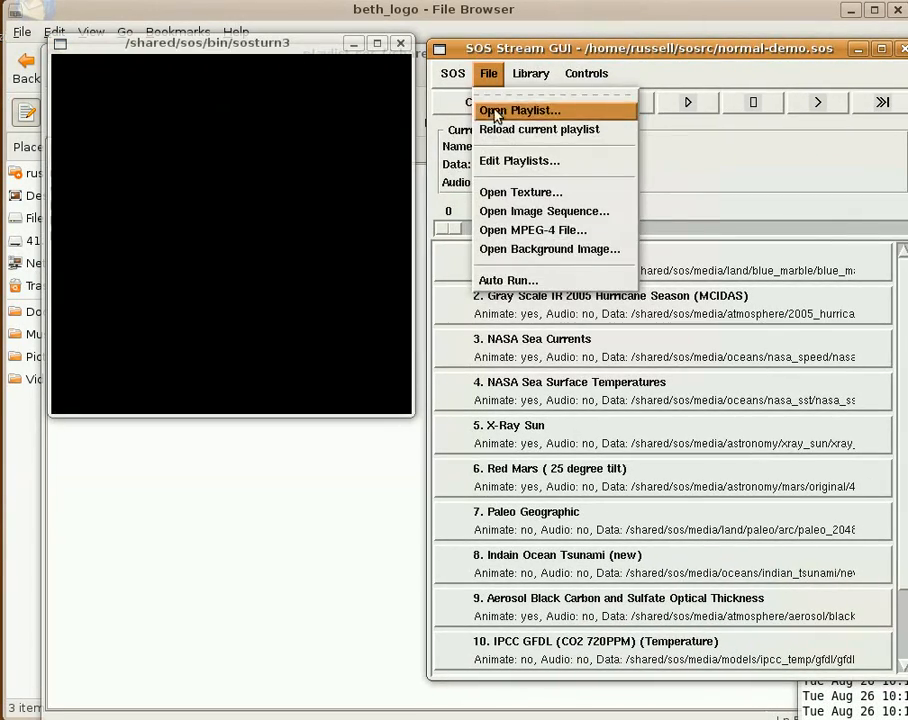
- Open the beth_logo folder's playlist.sos in SOS Stream GUI via Open Playlist
left_click(518, 110)
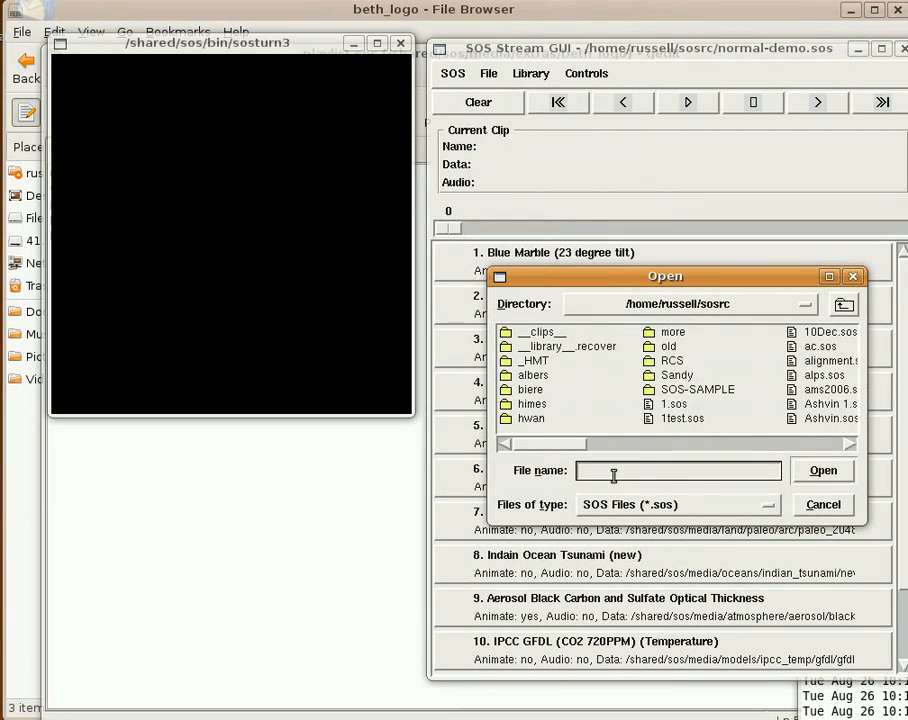
type("/shared/s")
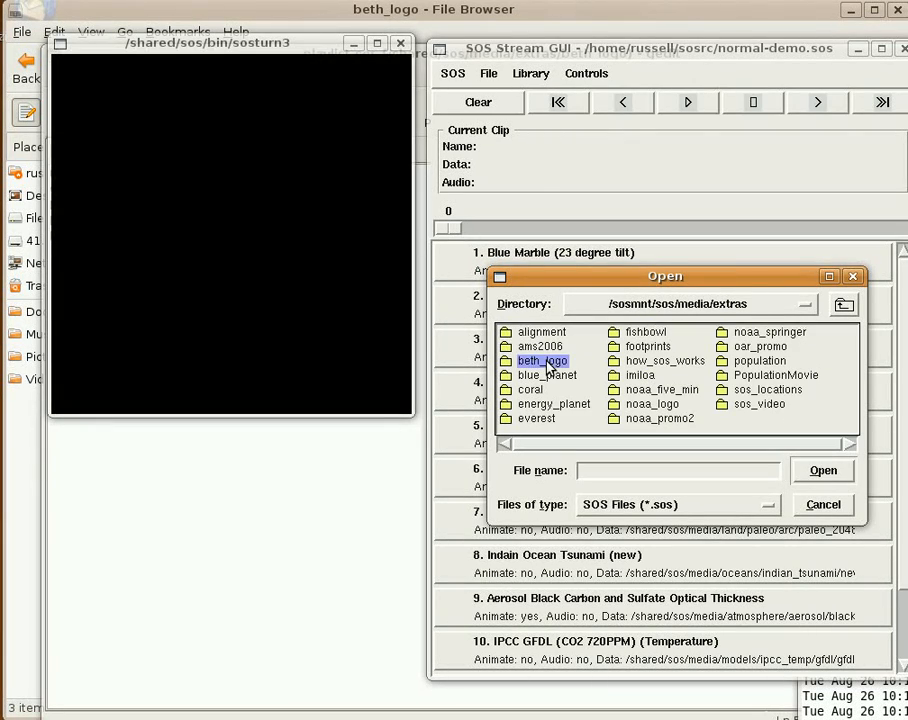
double_click(543, 360)
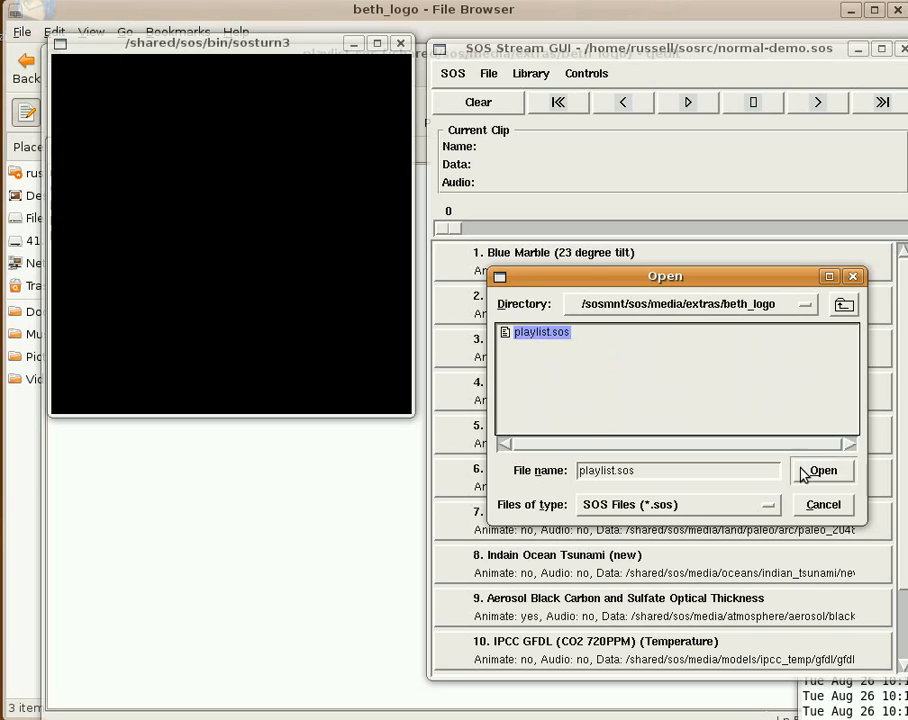
left_click(822, 470)
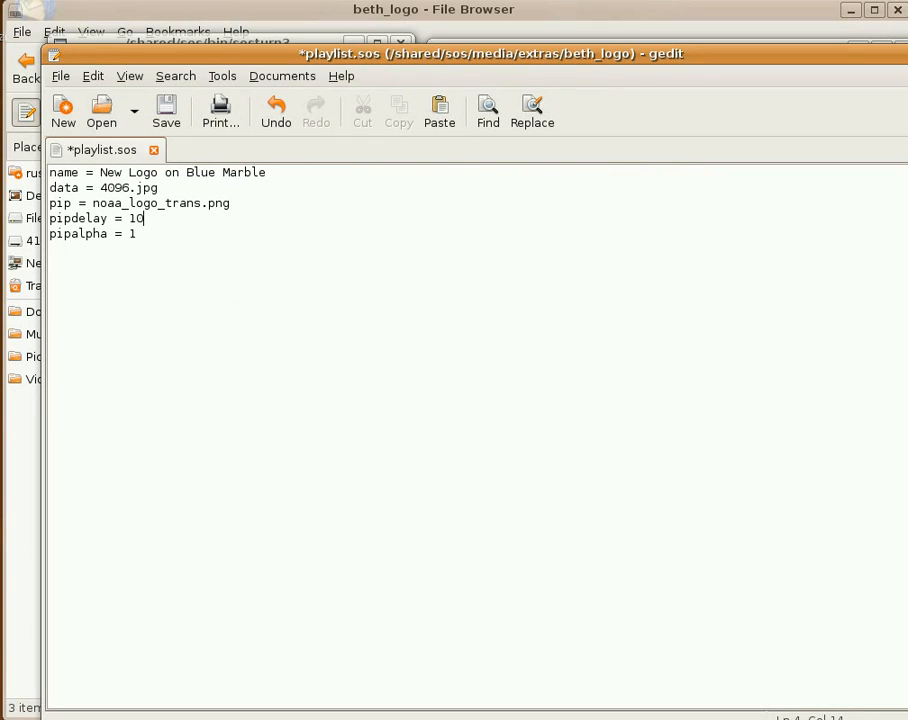
- Change pipdelay to 5 in gedit and reload the current playlist in SOS Stream GUI
key("BackSpace")
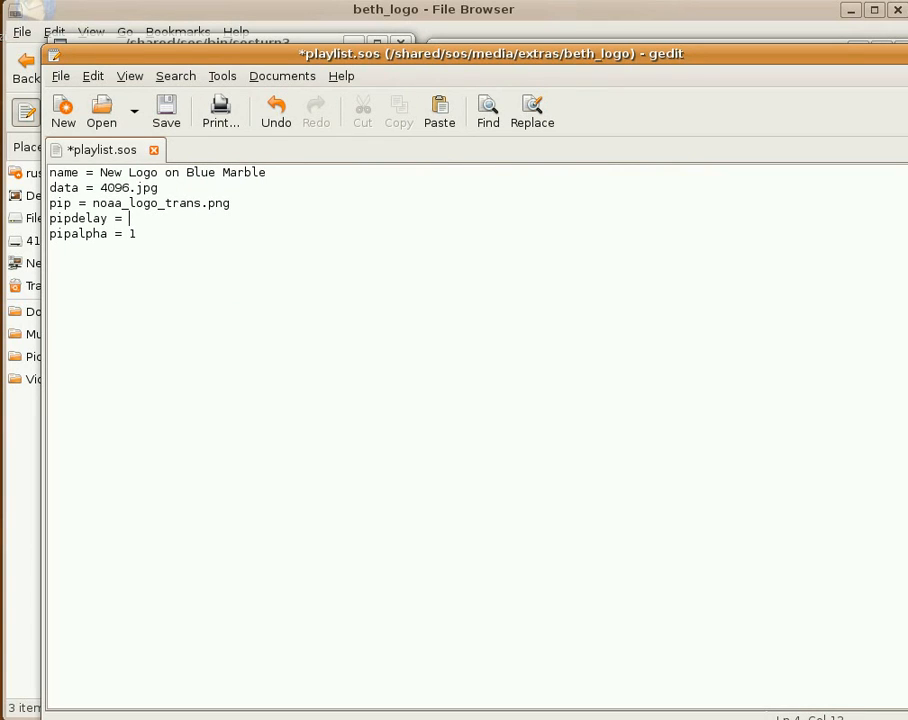
type("5")
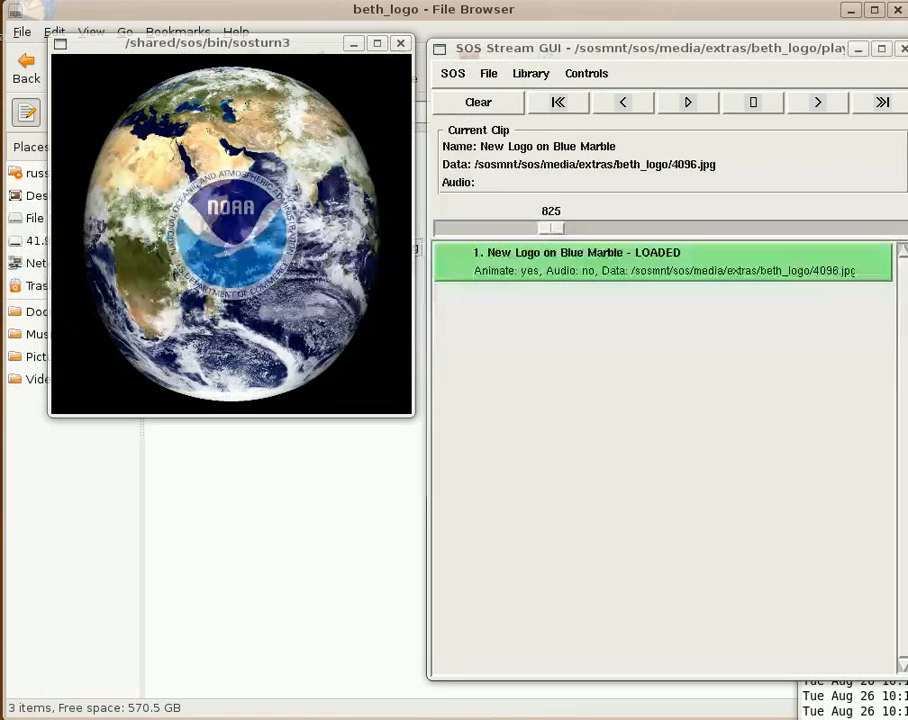
left_click(488, 73)
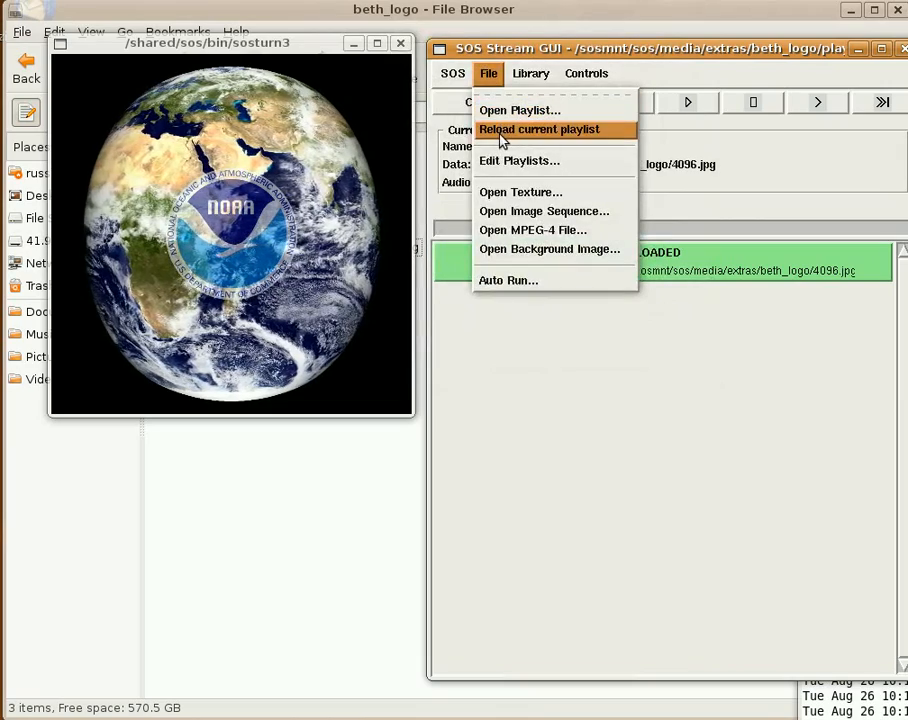
left_click(539, 129)
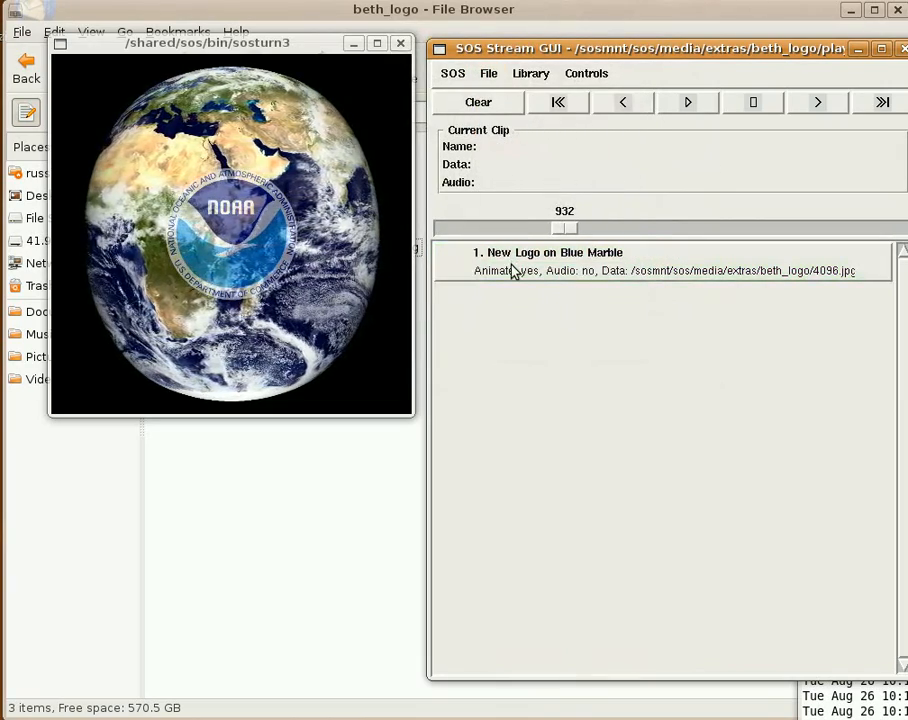